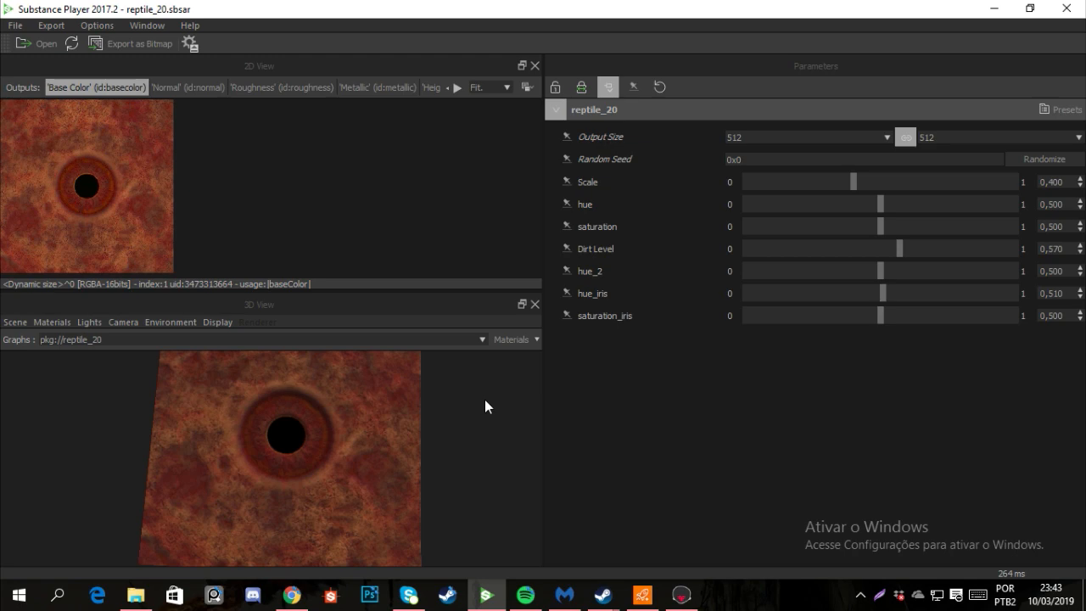
# Browse into the reptile 19 folder and its preview folder, then return to reptile 19
pyautogui.moveTo(486, 406); pyautogui.dragTo(318, 317)
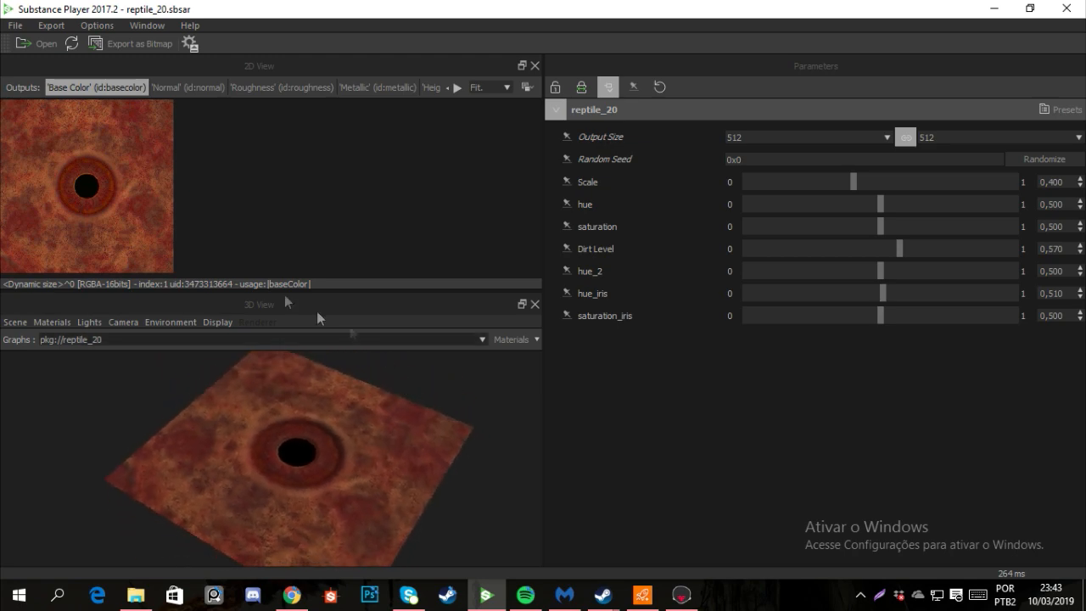
pyautogui.moveTo(291, 364)
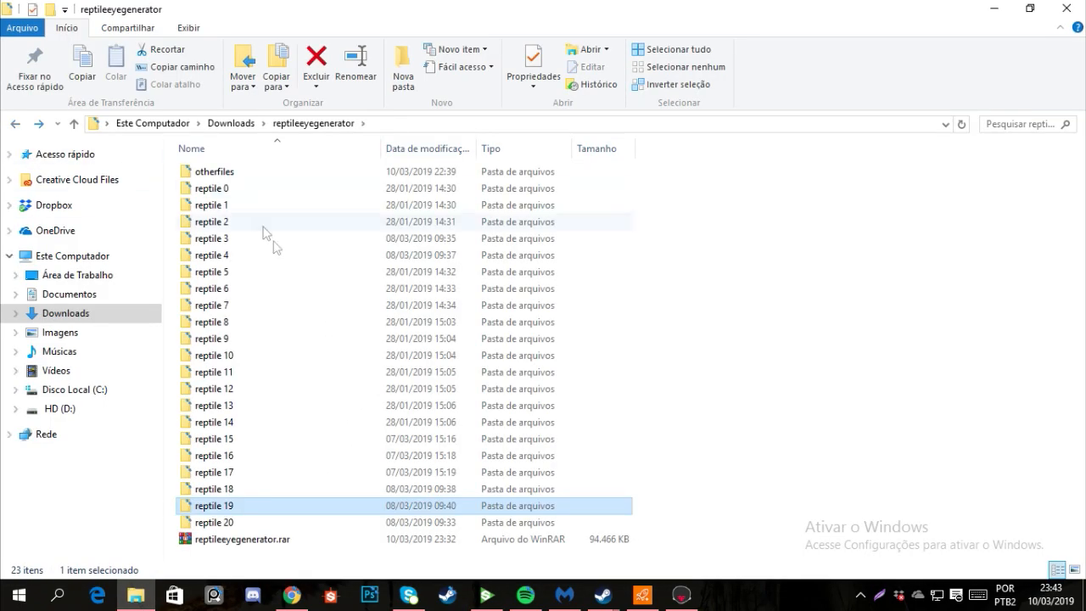
pyautogui.moveTo(353, 288)
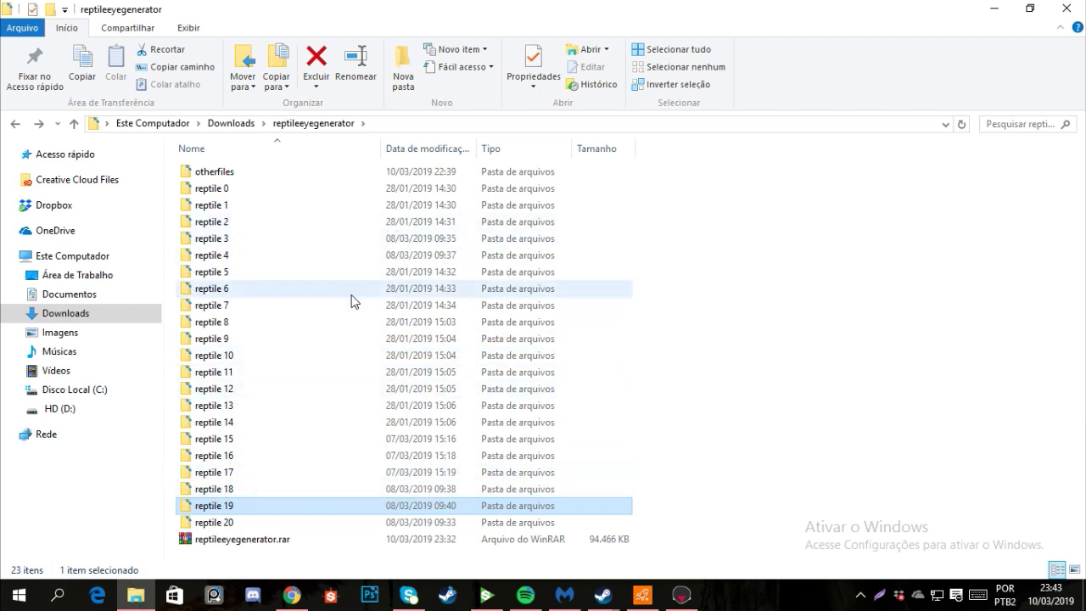
pyautogui.doubleClick(243, 539)
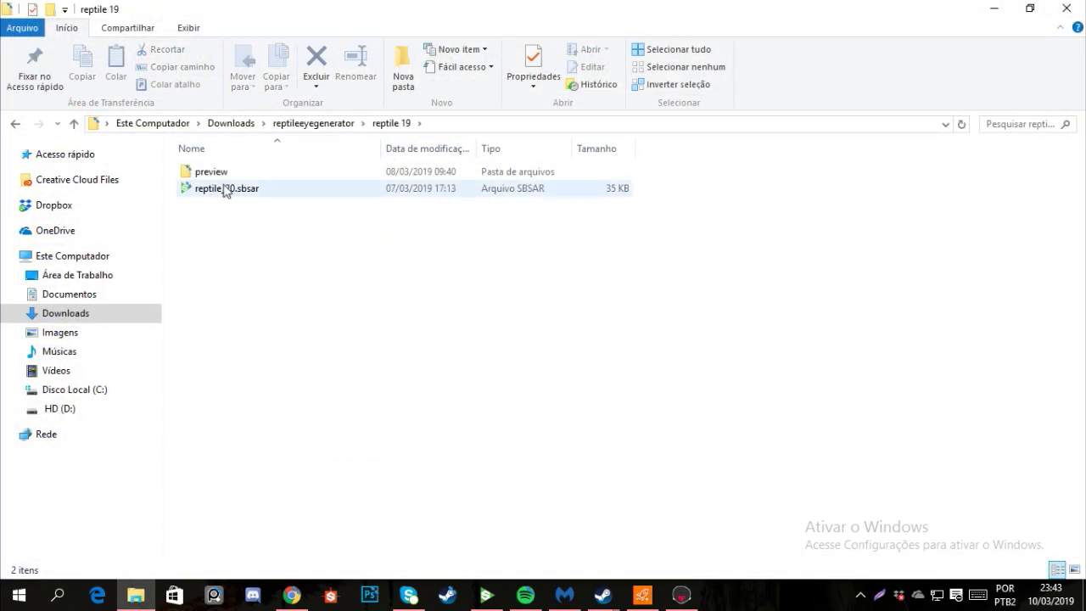
pyautogui.click(210, 171)
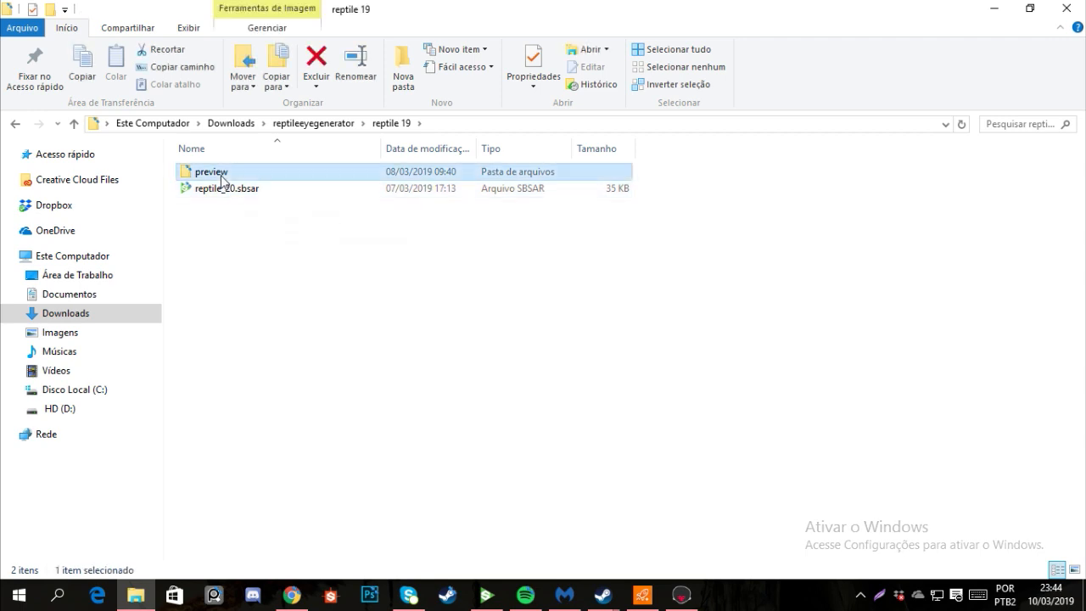
pyautogui.doubleClick(210, 172)
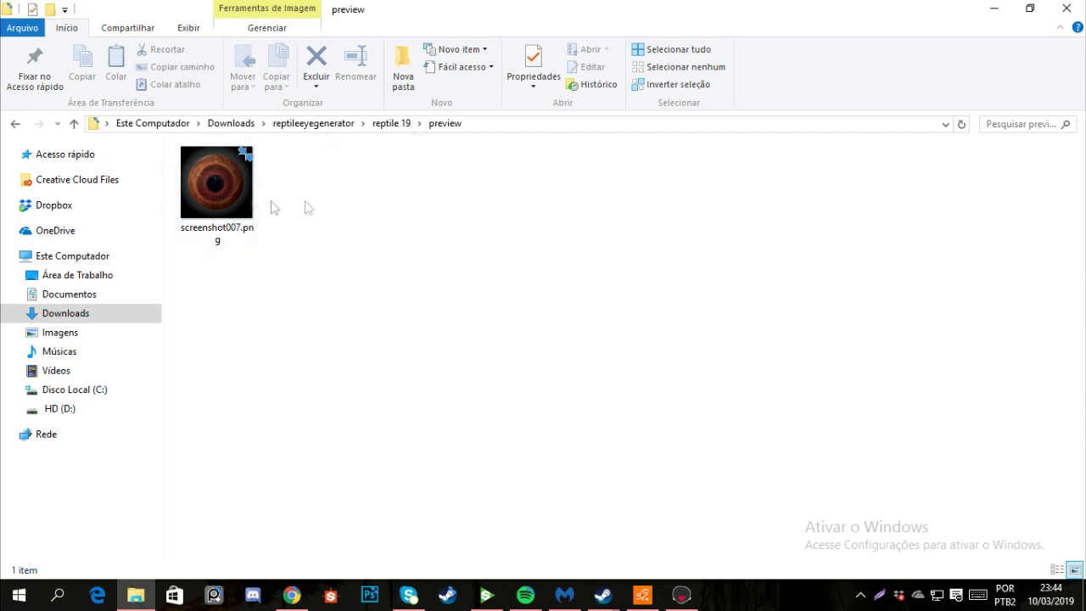
pyautogui.moveTo(15, 123)
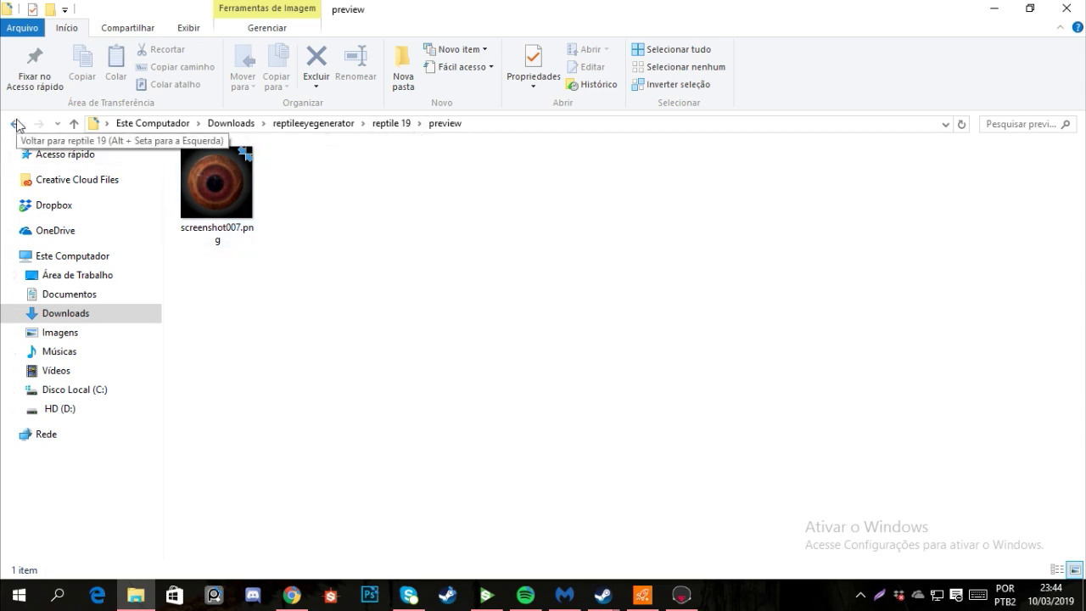
pyautogui.click(16, 123)
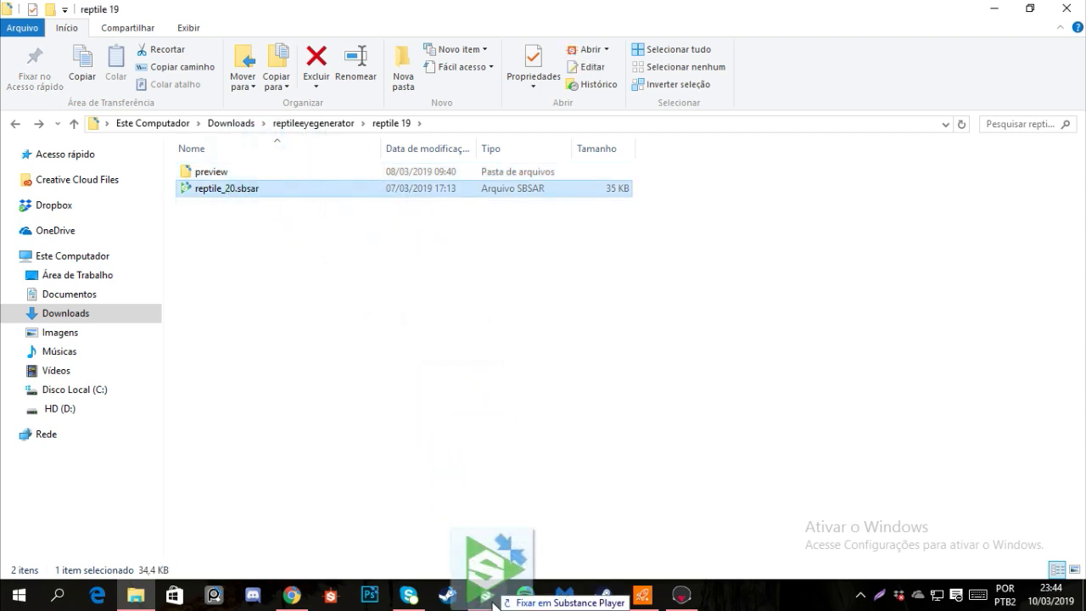
# Load reptile_20, shift the hue to yellow-green, enlarge Scale to 0.553, raise Dirt Level to 0.853
pyautogui.doubleClick(226, 188)
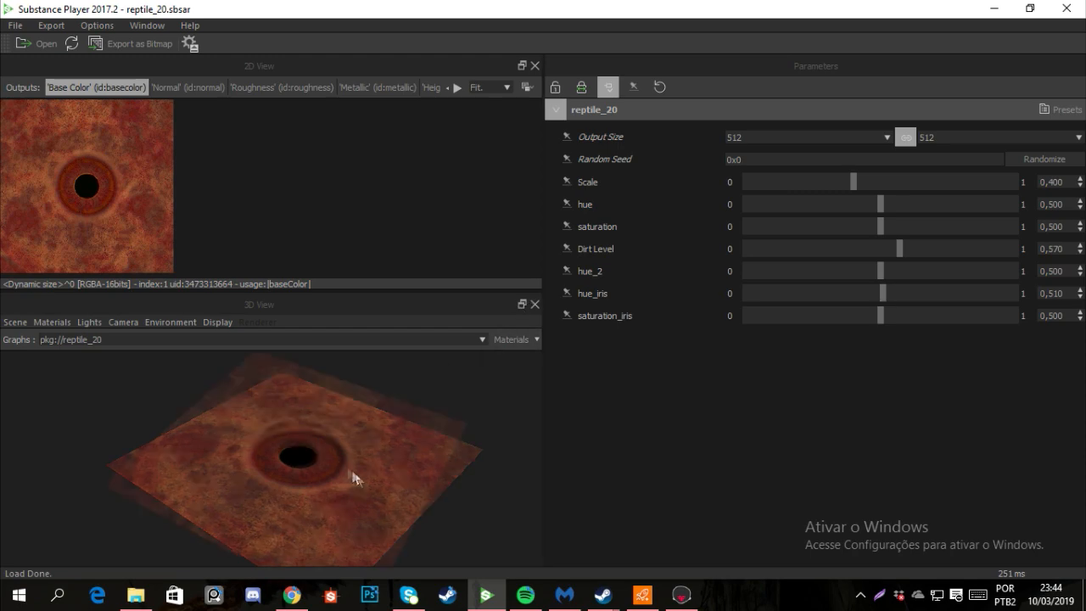
pyautogui.moveTo(357, 477); pyautogui.dragTo(384, 444)
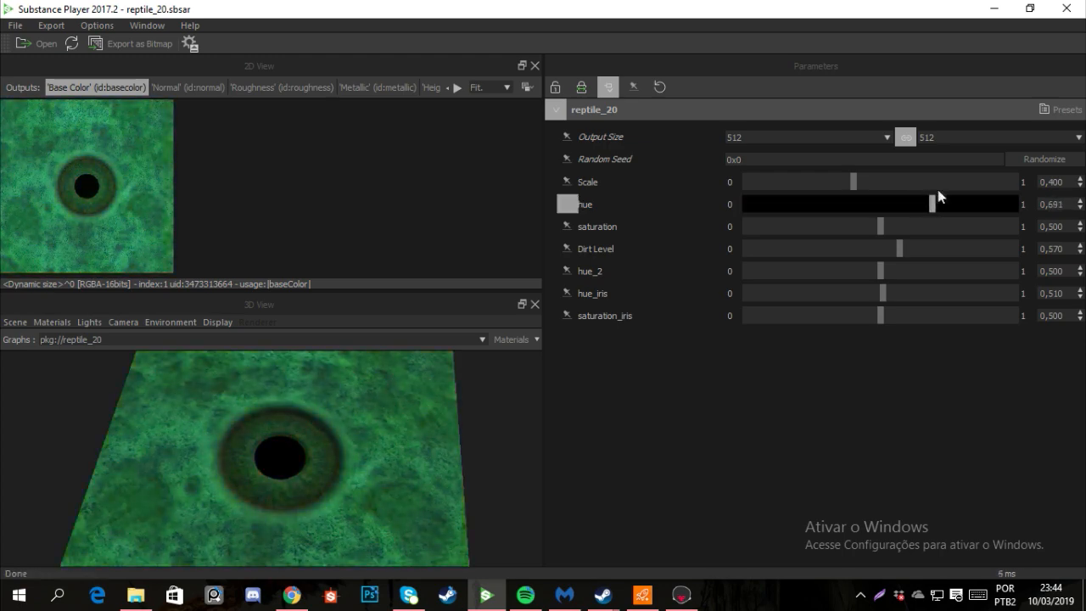
pyautogui.moveTo(907, 204); pyautogui.dragTo(912, 203)
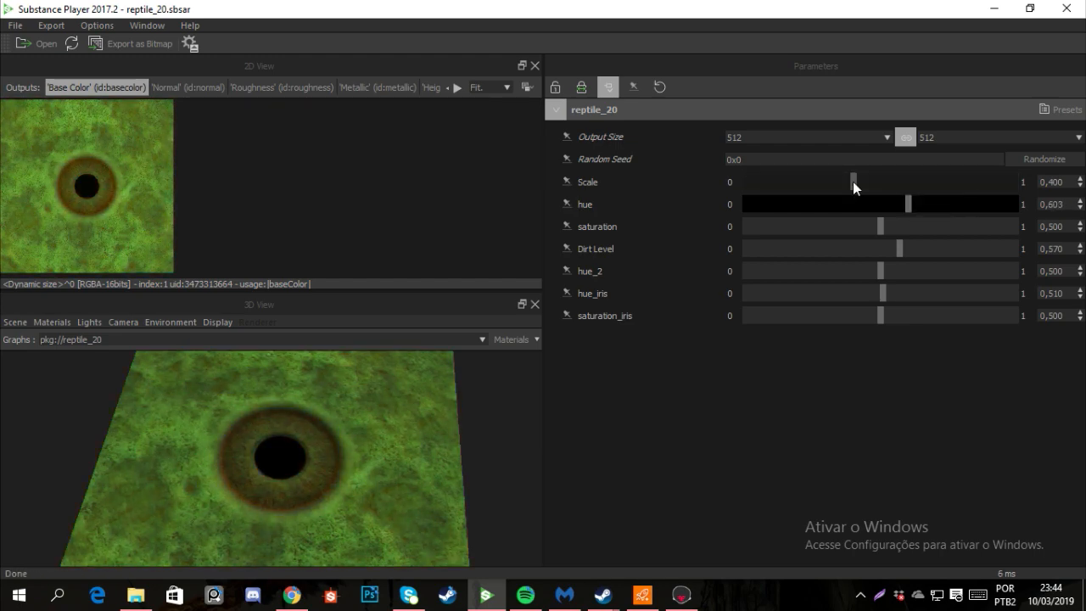
pyautogui.moveTo(854, 181); pyautogui.dragTo(889, 192)
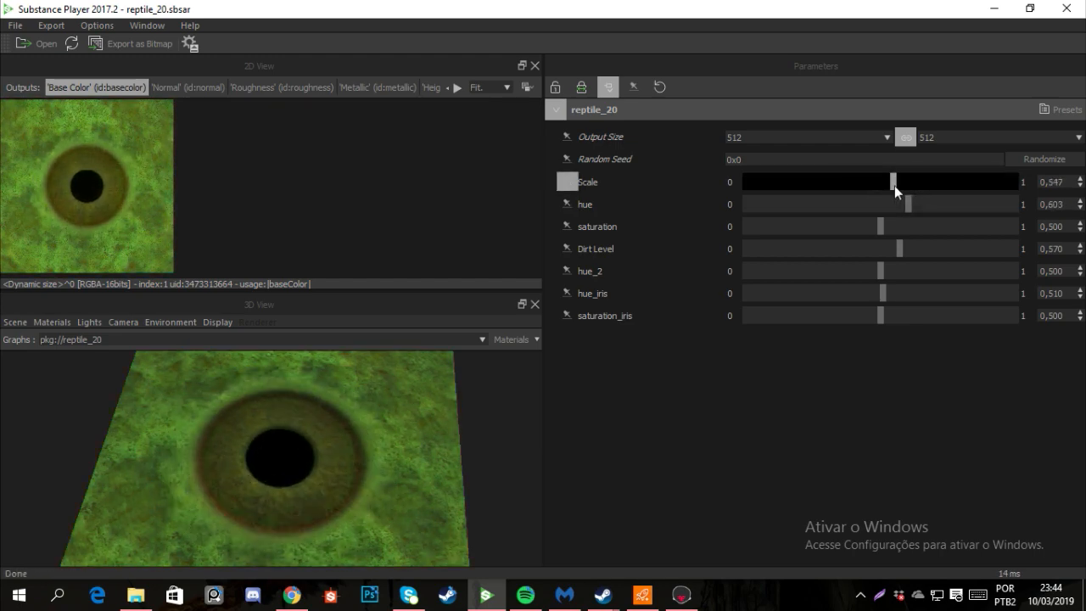
pyautogui.moveTo(889, 249); pyautogui.dragTo(959, 249)
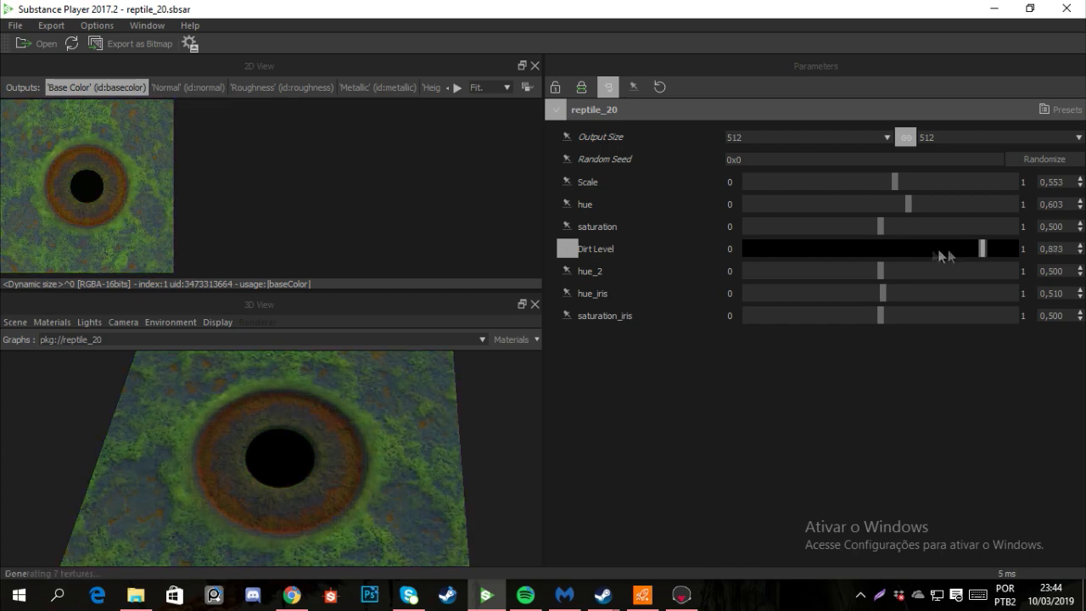
pyautogui.moveTo(954, 248); pyautogui.dragTo(959, 248)
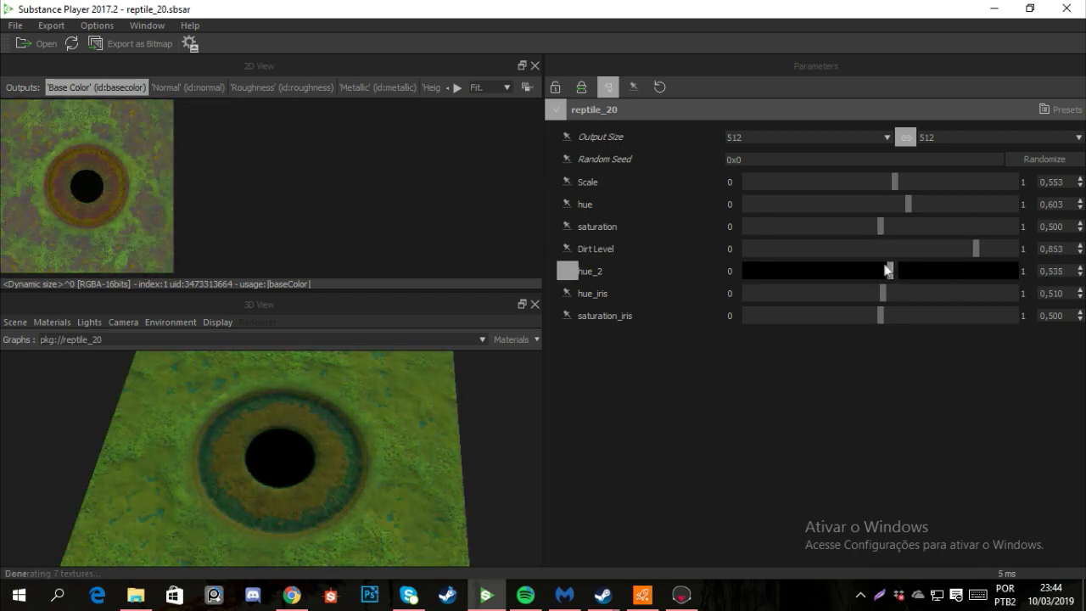
# Set hue_2 to 0.564 and push hue_iris toward purple at 0.847
pyautogui.moveTo(888, 270); pyautogui.dragTo(915, 269)
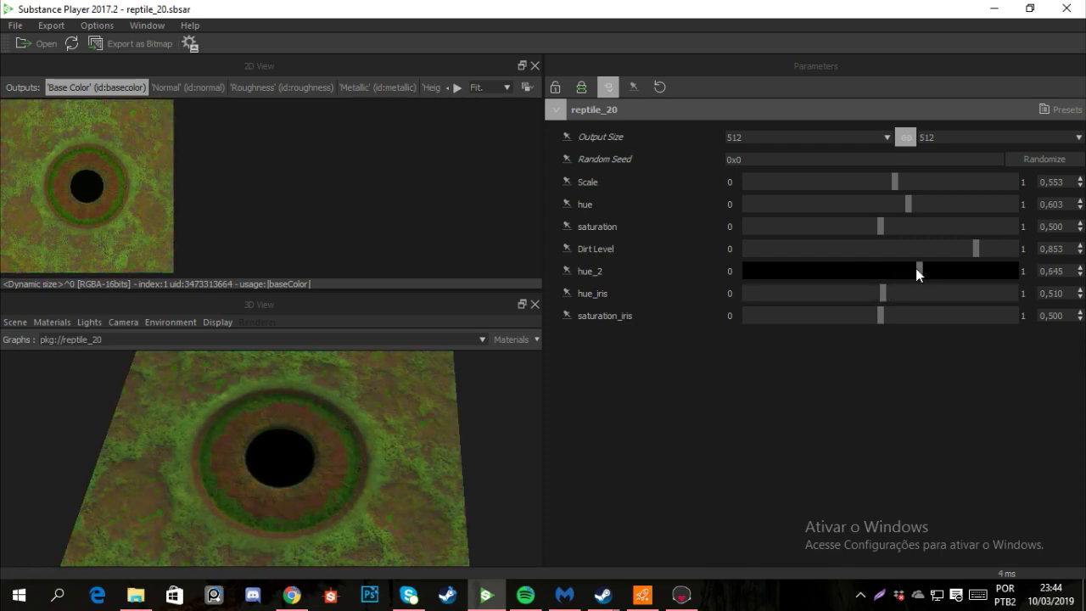
pyautogui.moveTo(916, 271); pyautogui.dragTo(874, 270)
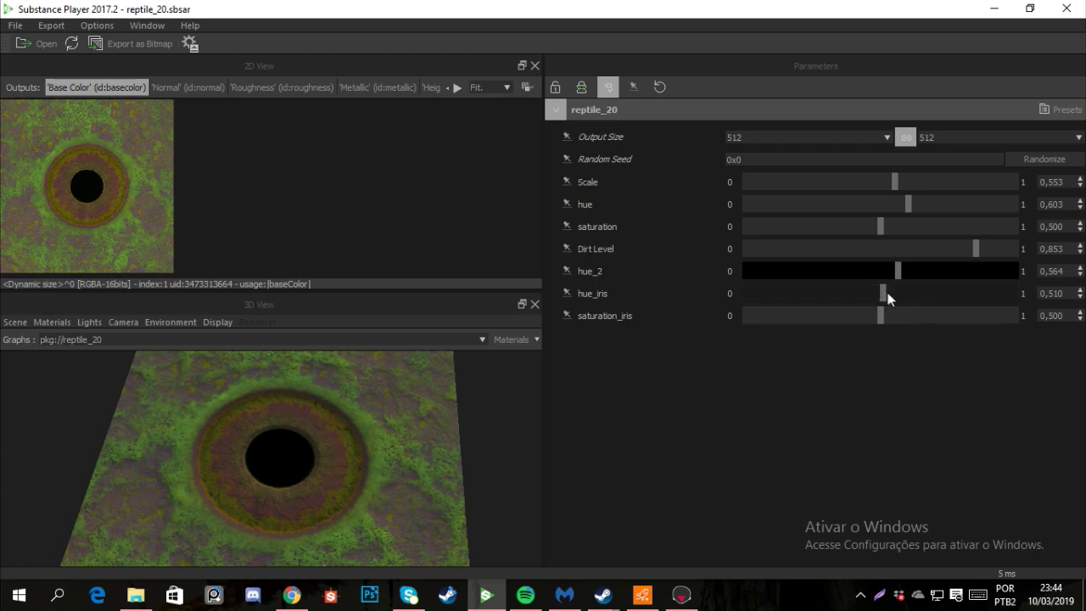
pyautogui.moveTo(889, 293); pyautogui.dragTo(881, 293)
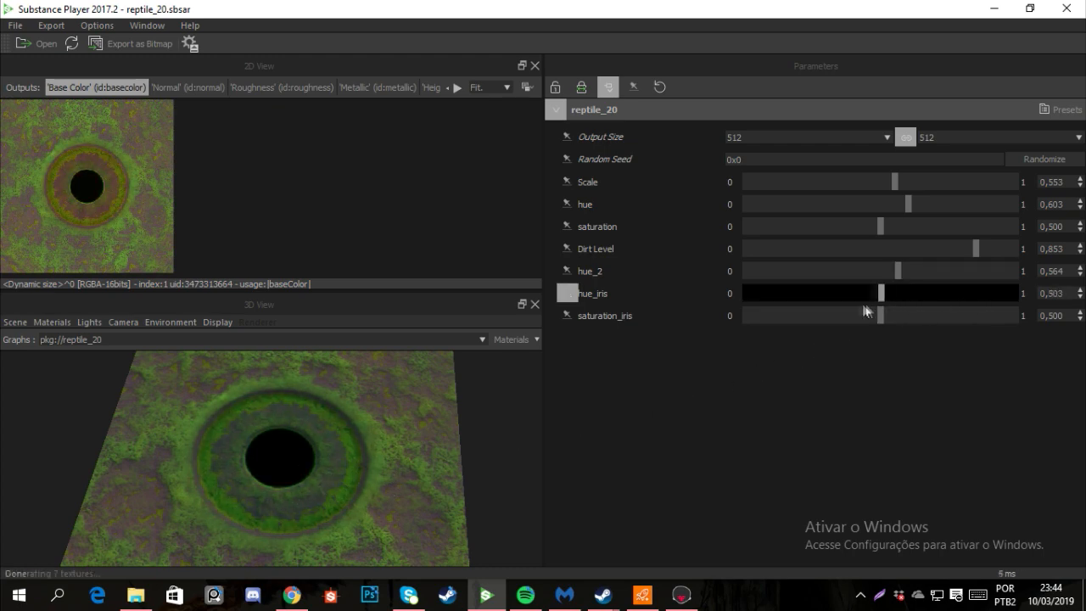
pyautogui.moveTo(857, 293); pyautogui.dragTo(880, 293)
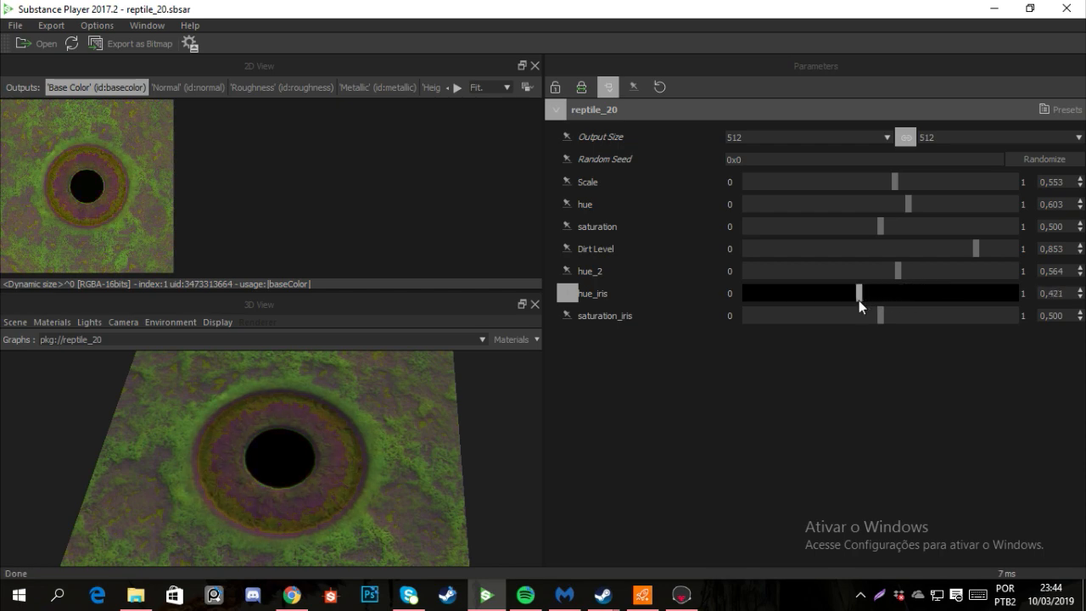
pyautogui.moveTo(860, 293); pyautogui.dragTo(974, 293)
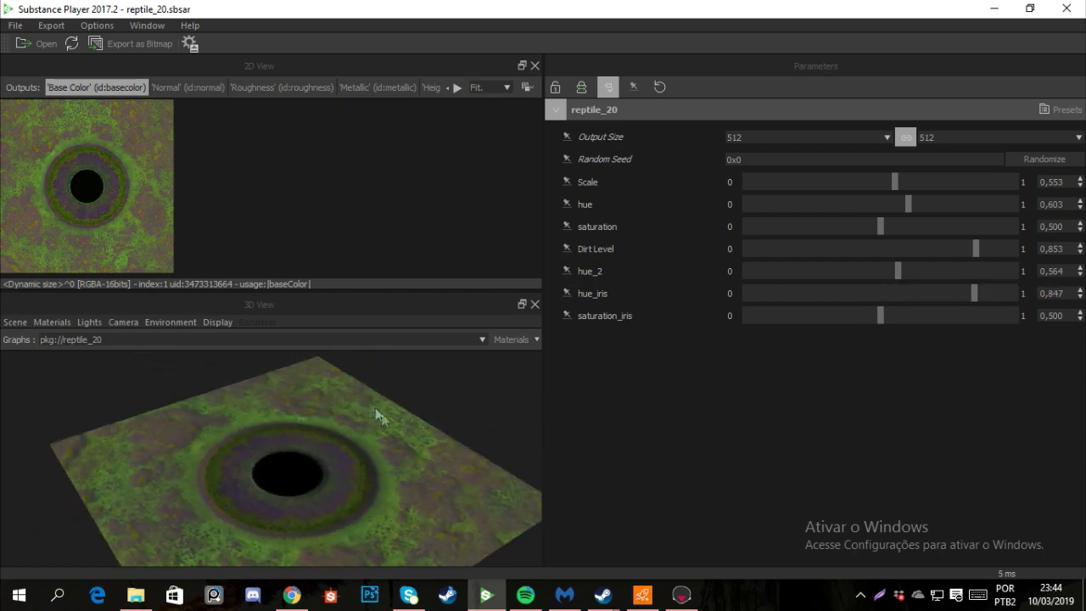
pyautogui.moveTo(140, 43)
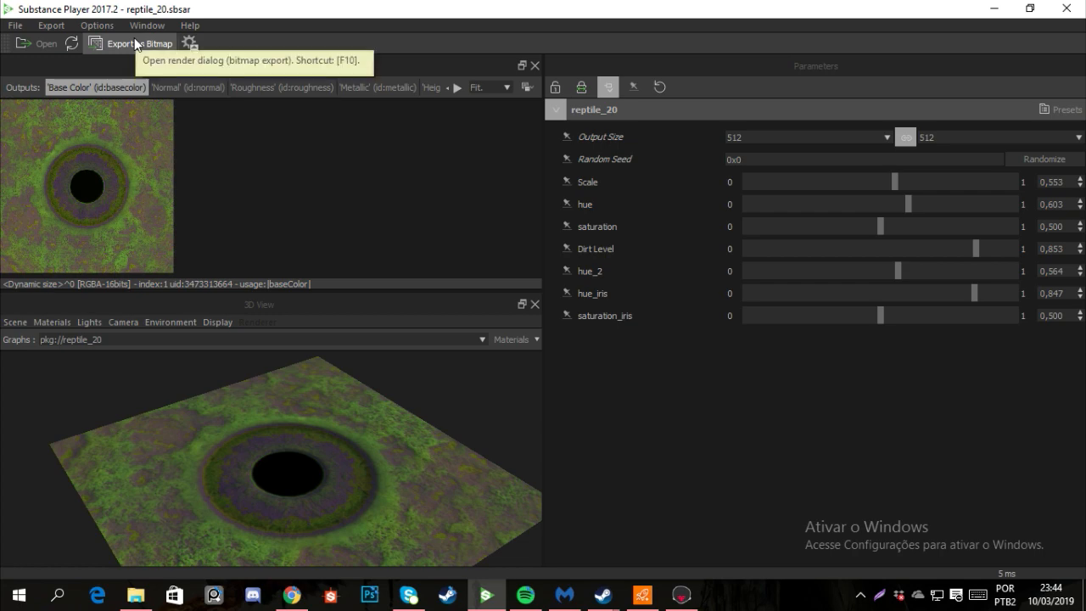
pyautogui.click(141, 43)
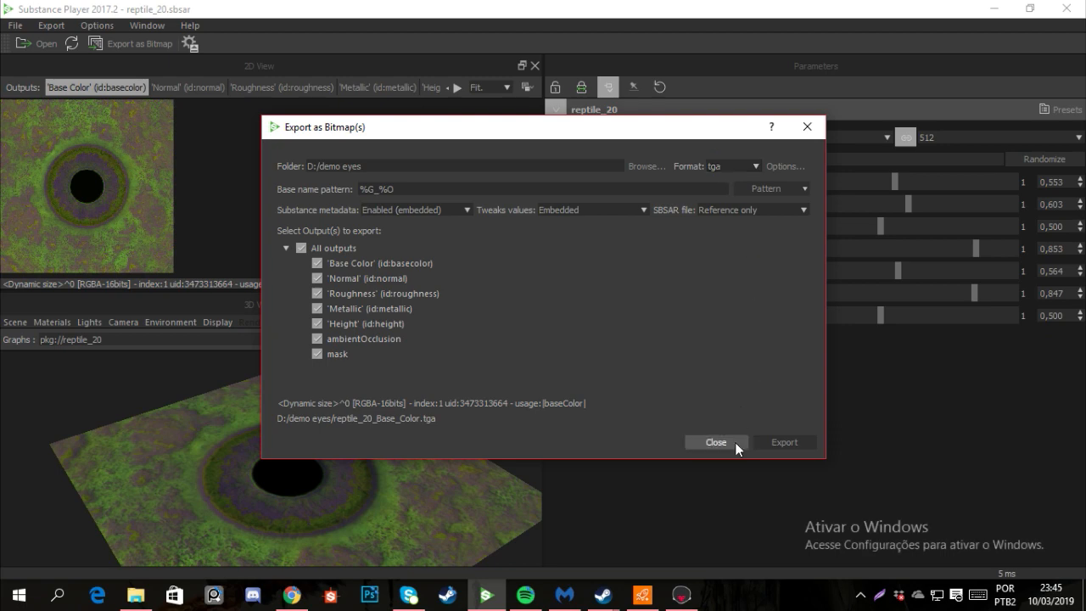
pyautogui.click(716, 442)
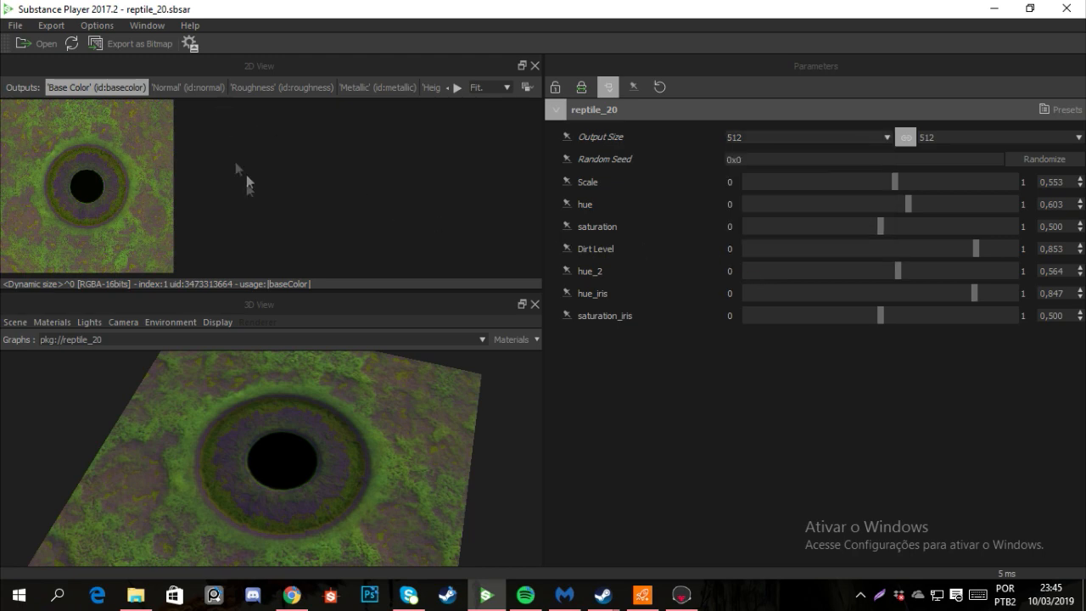
pyautogui.click(139, 44)
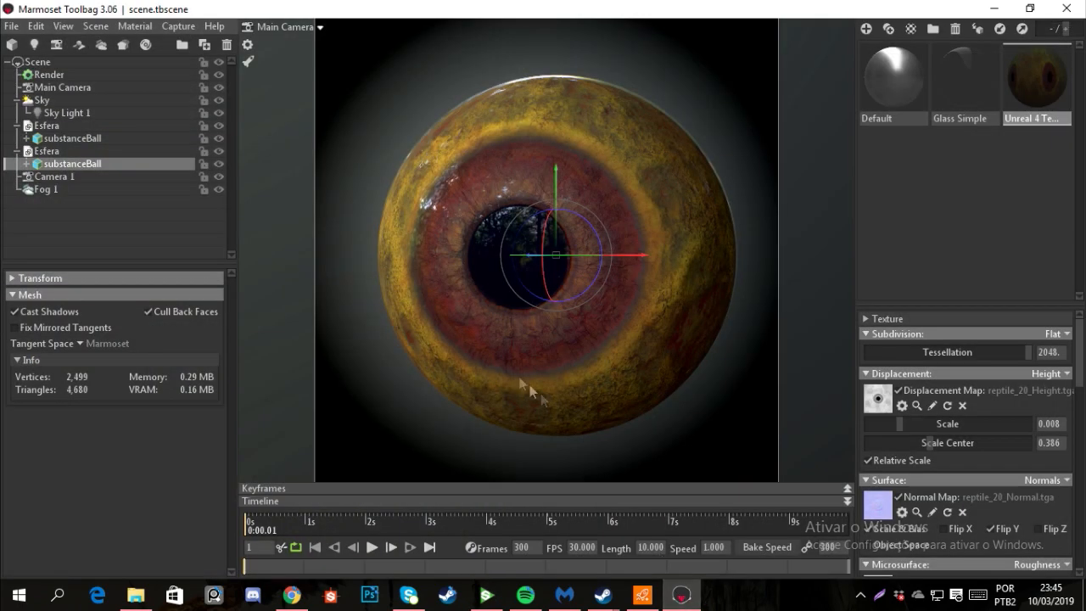
pyautogui.moveTo(379, 140)
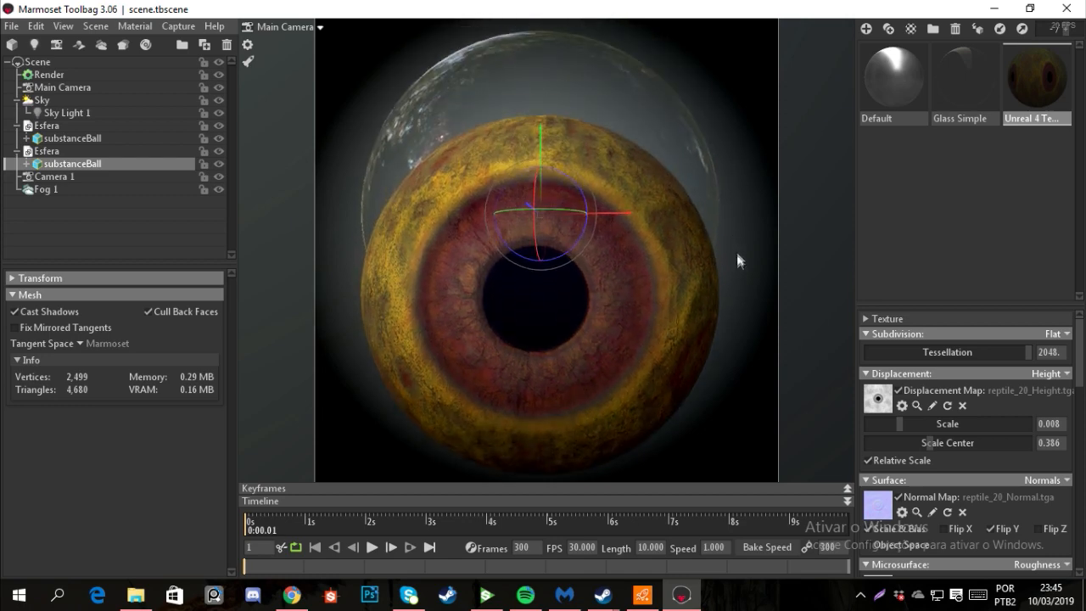
# Orbit the textured eyeball in Marmoset Toolbag to reveal its glossy outer shell
pyautogui.moveTo(739, 261); pyautogui.dragTo(550, 206)
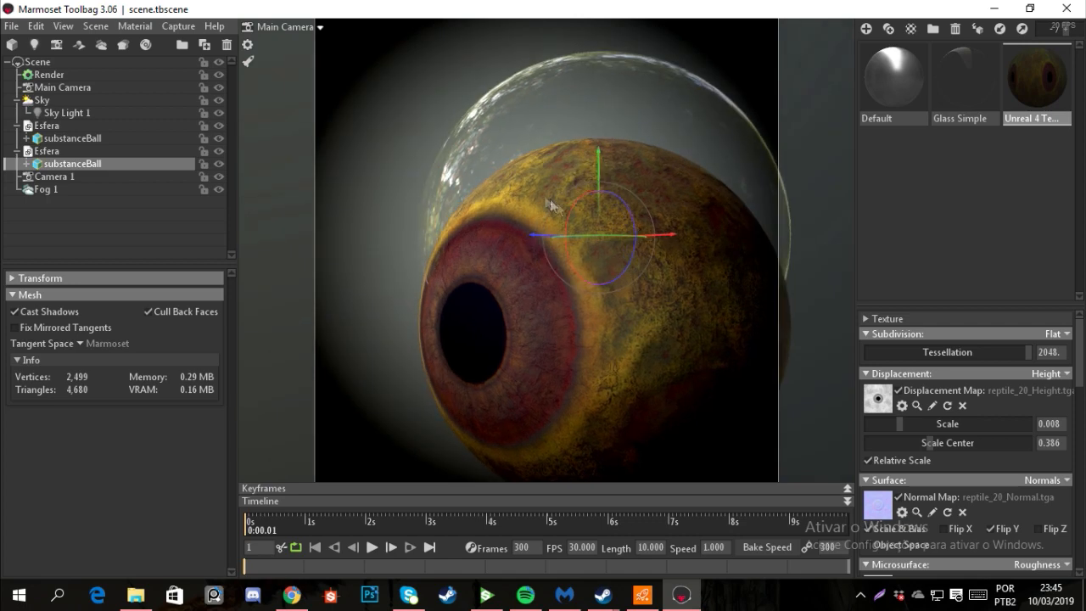
pyautogui.moveTo(488, 106)
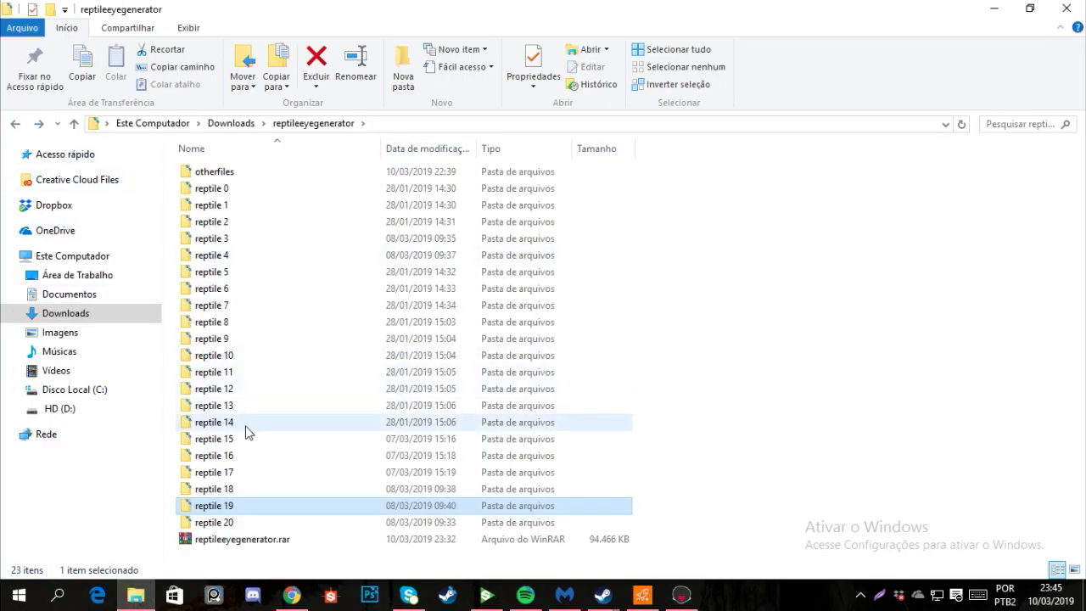
# Open eye_generator_var_16 and set Scale 0.712, iris_size_ 0.076, hue_veins 0.591
pyautogui.doubleClick(214, 439)
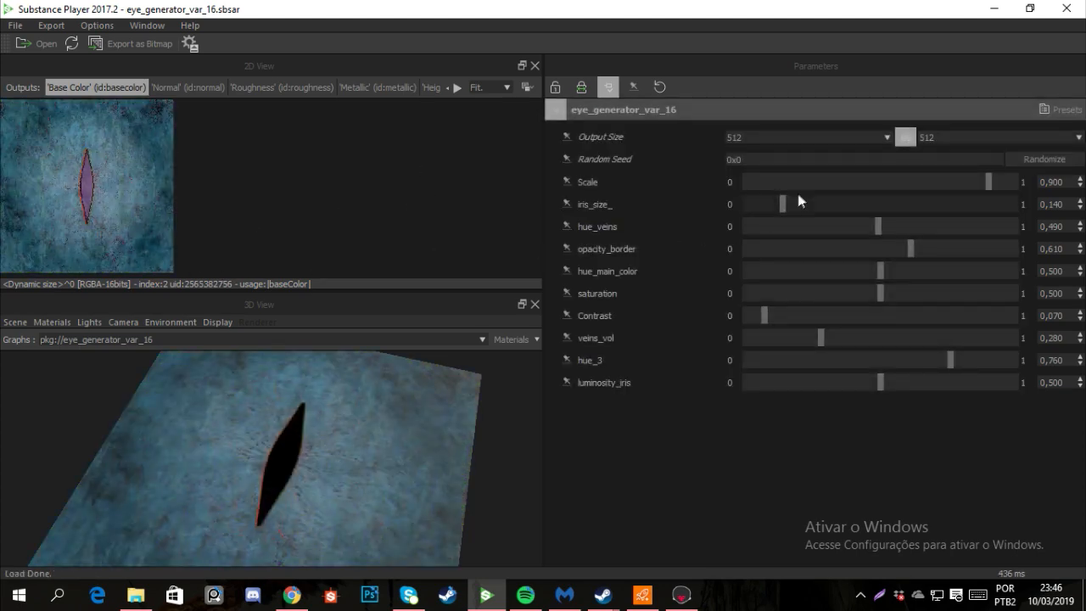
pyautogui.moveTo(987, 182); pyautogui.dragTo(928, 182)
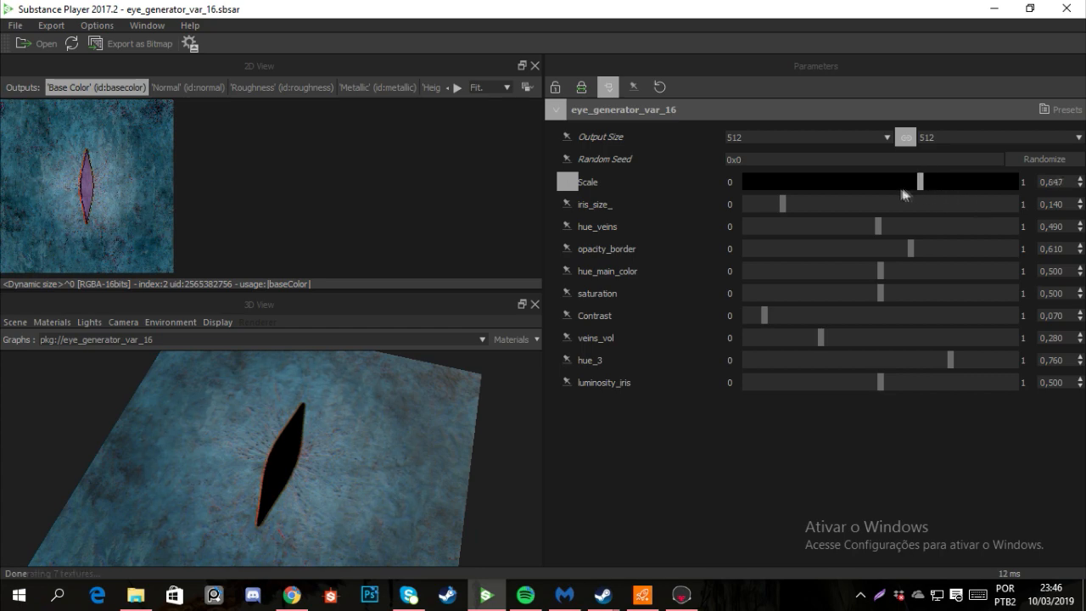
pyautogui.moveTo(907, 182); pyautogui.dragTo(936, 181)
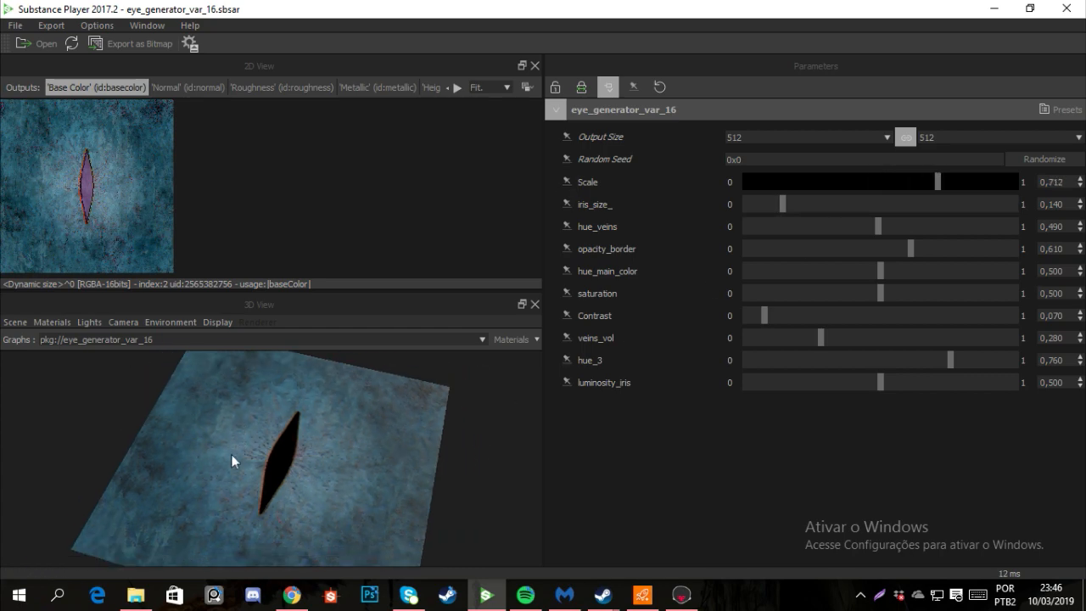
pyautogui.moveTo(764, 204); pyautogui.dragTo(785, 204)
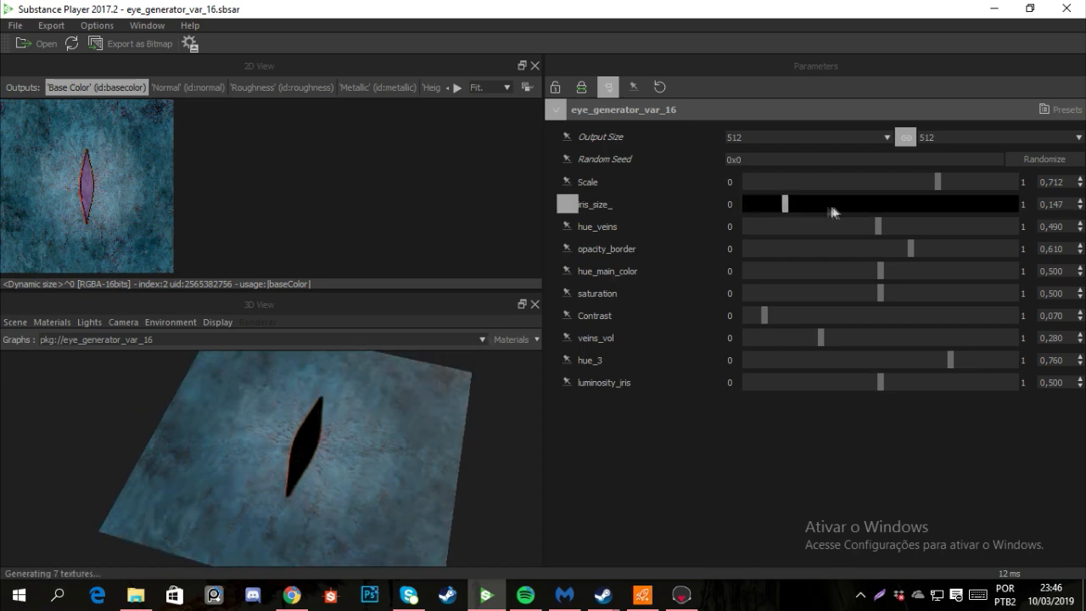
pyautogui.moveTo(783, 203); pyautogui.dragTo(766, 204)
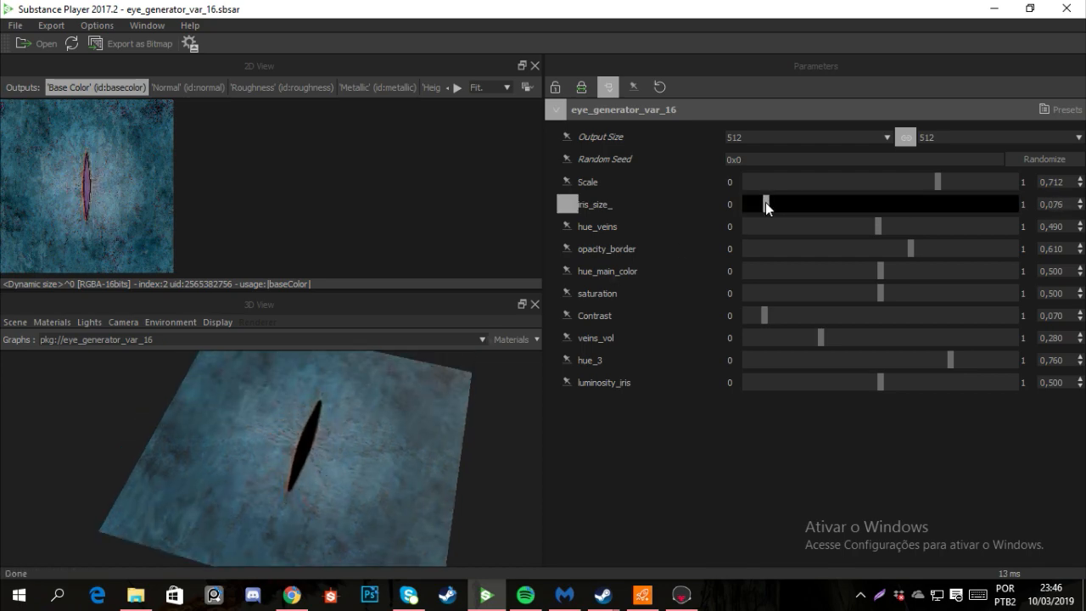
pyautogui.moveTo(879, 226); pyautogui.dragTo(955, 226)
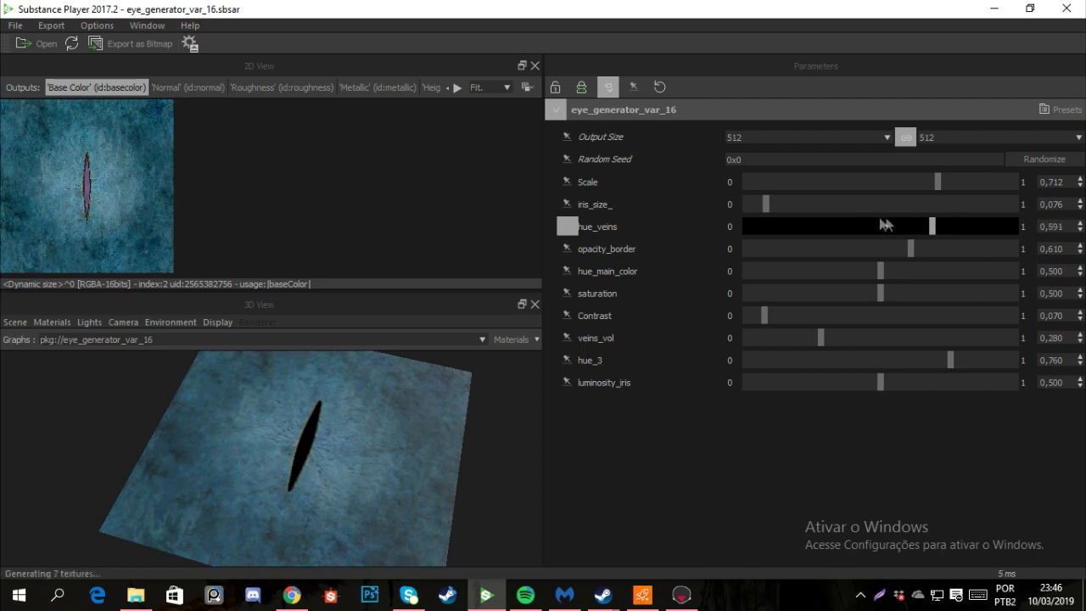
pyautogui.moveTo(934, 224); pyautogui.dragTo(866, 225)
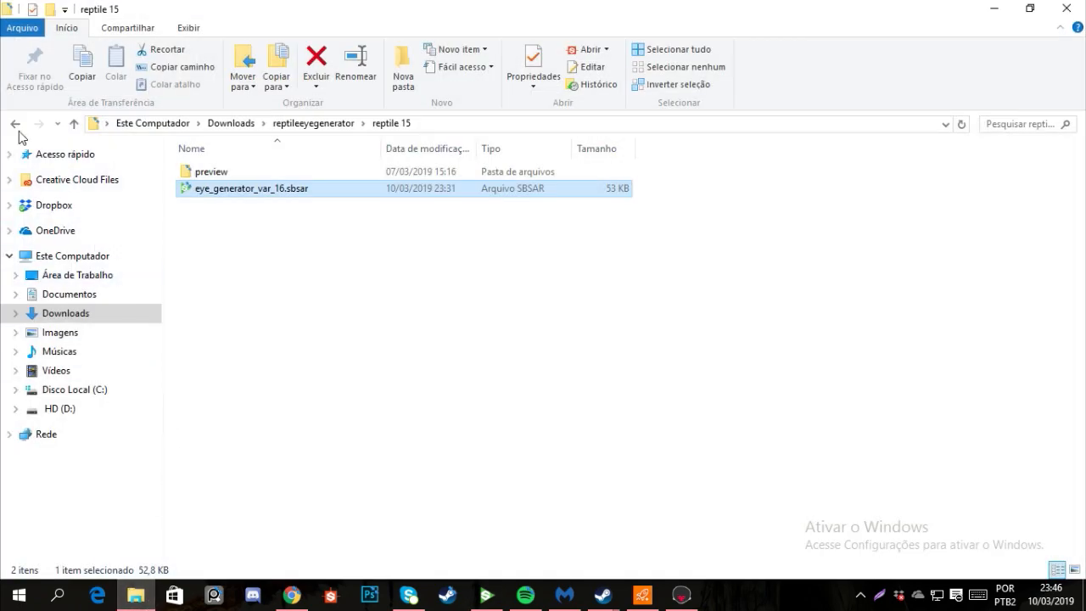
# Open reptileeye_var_7 and narrow the Mask Chroma and Luma Ranges to about 0.2
pyautogui.click(74, 123)
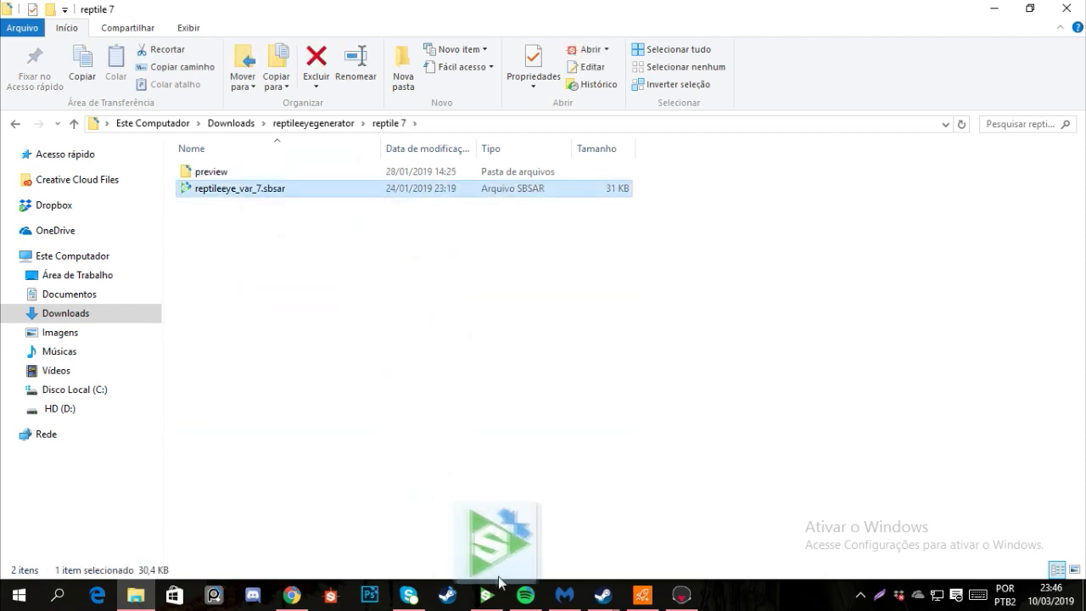
pyautogui.doubleClick(239, 188)
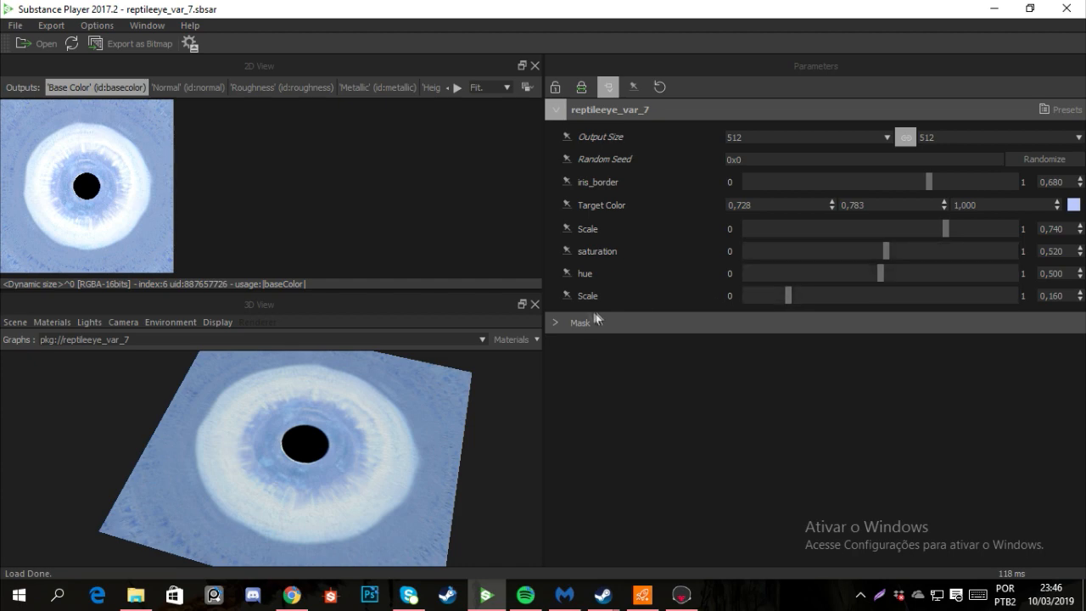
pyautogui.click(556, 323)
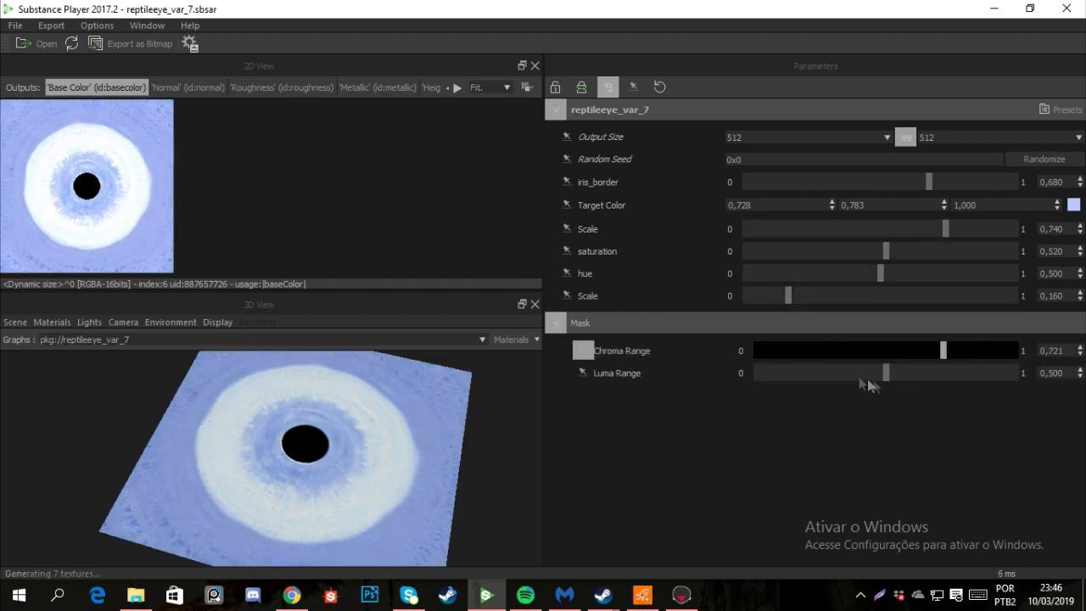
pyautogui.moveTo(887, 372); pyautogui.dragTo(806, 372)
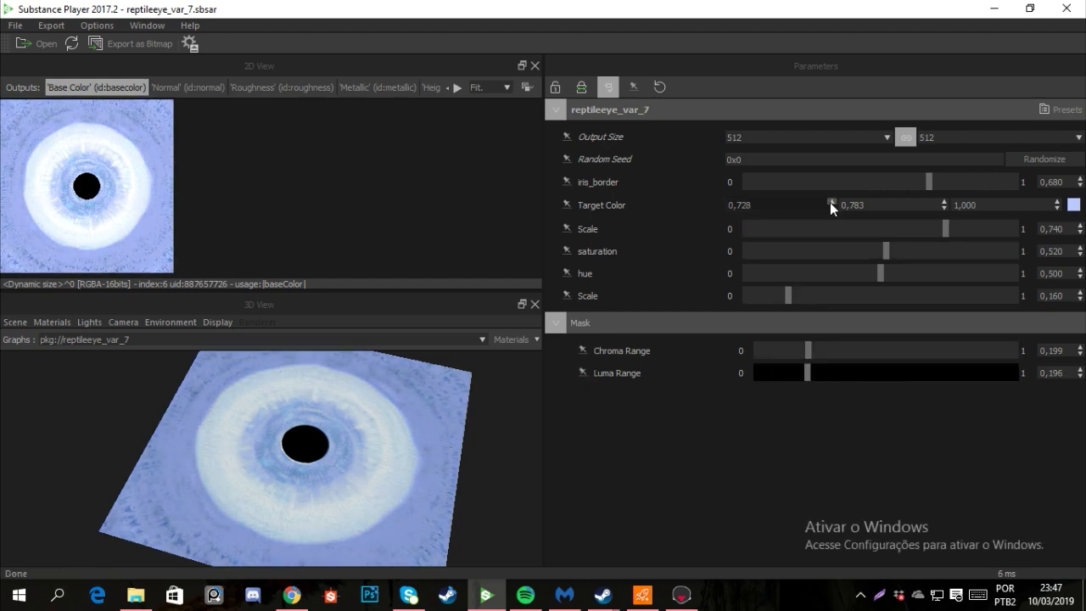
pyautogui.moveTo(974, 229); pyautogui.dragTo(845, 229)
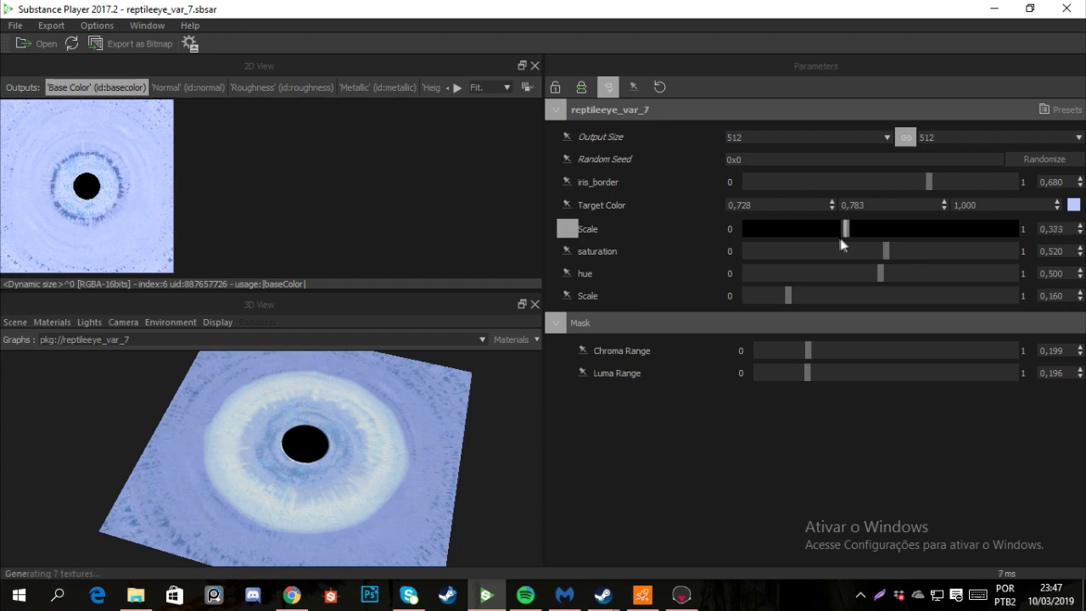
# Set iris_border to 0.829, Scale to 0.747 and saturation to 0.570
pyautogui.moveTo(844, 228); pyautogui.dragTo(959, 228)
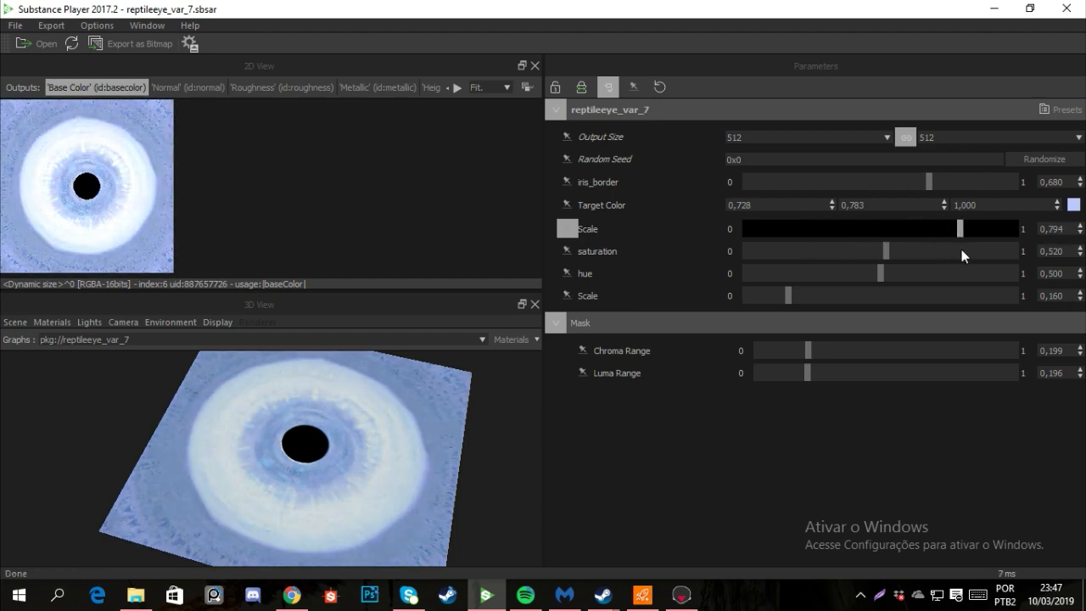
pyautogui.moveTo(886, 250); pyautogui.dragTo(826, 250)
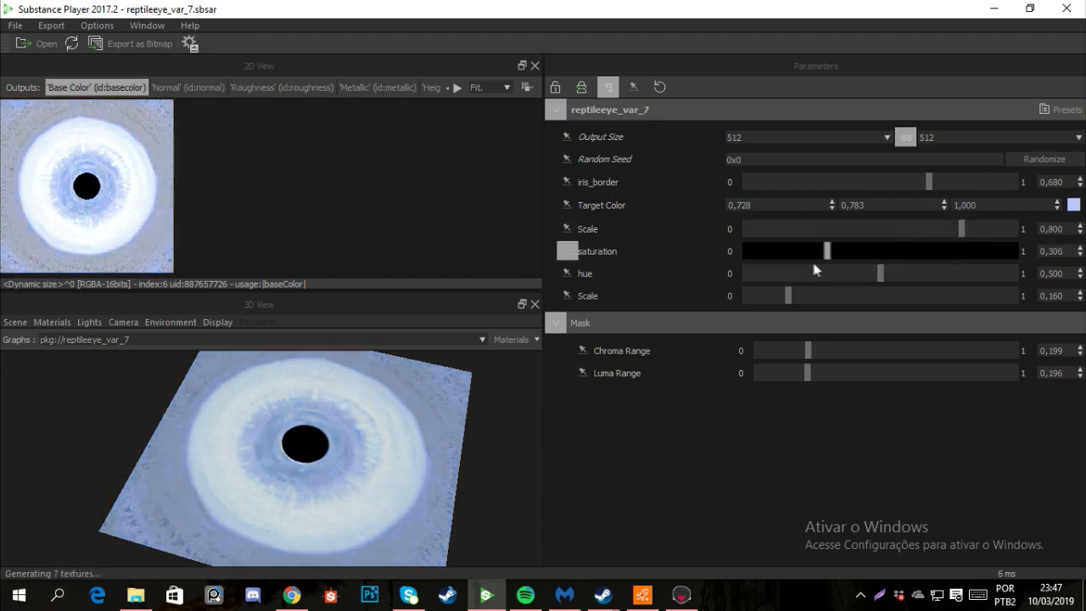
pyautogui.moveTo(827, 250); pyautogui.dragTo(909, 250)
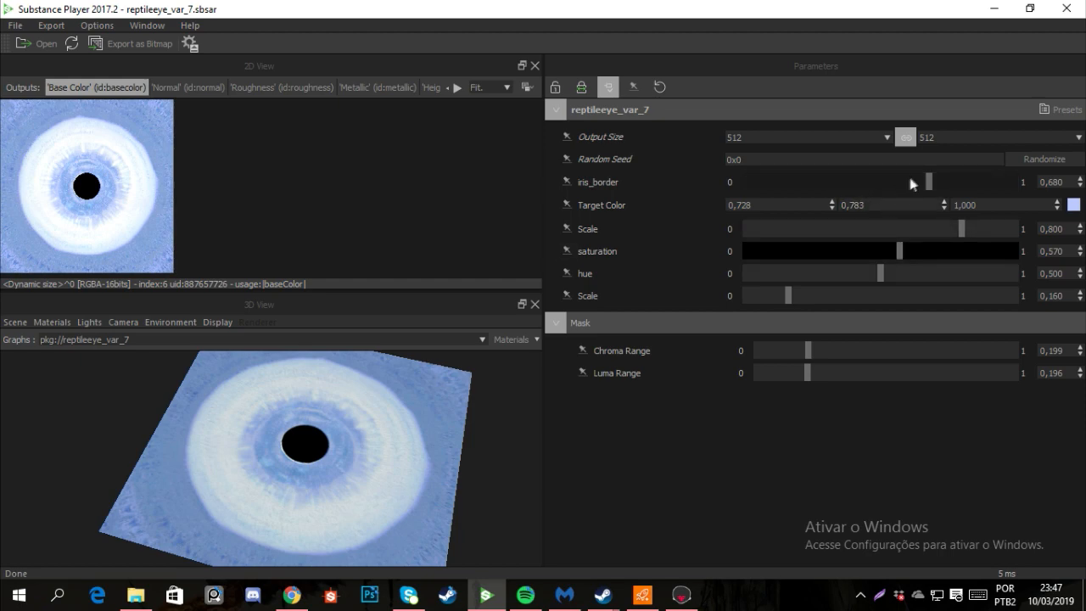
pyautogui.moveTo(927, 180); pyautogui.dragTo(965, 181)
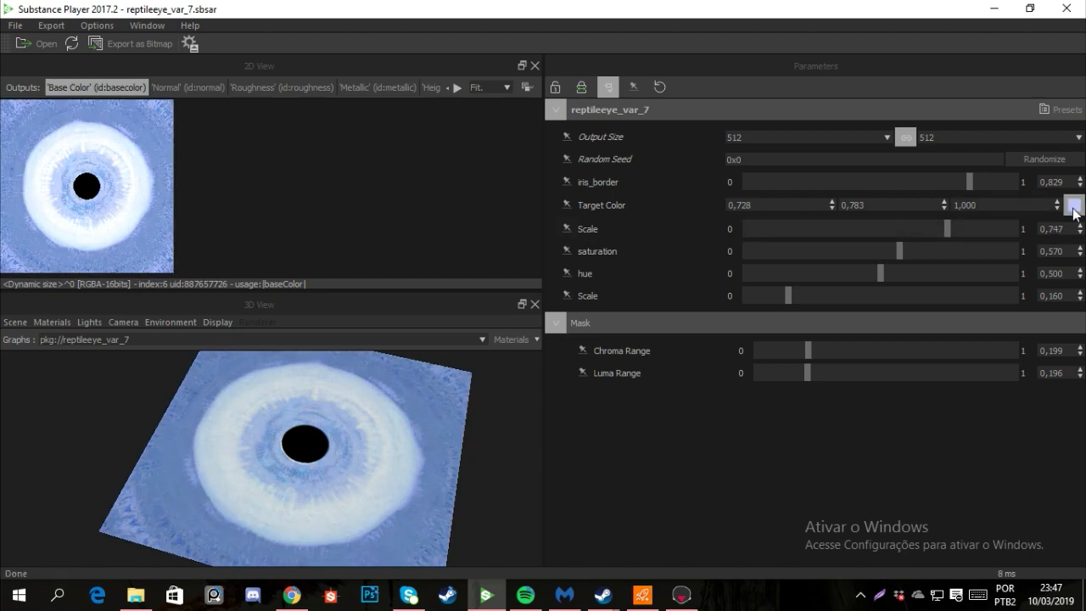
pyautogui.click(1071, 205)
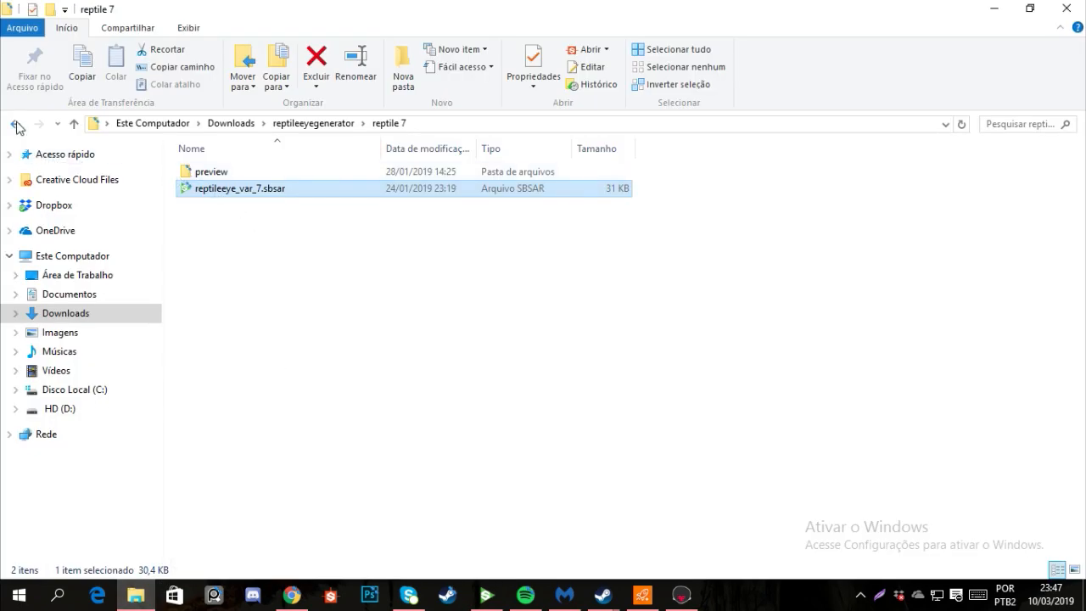
# Open reptileeye_var_5 and reduce Size X to 0.254, leaving Y at 1.000
pyautogui.click(16, 123)
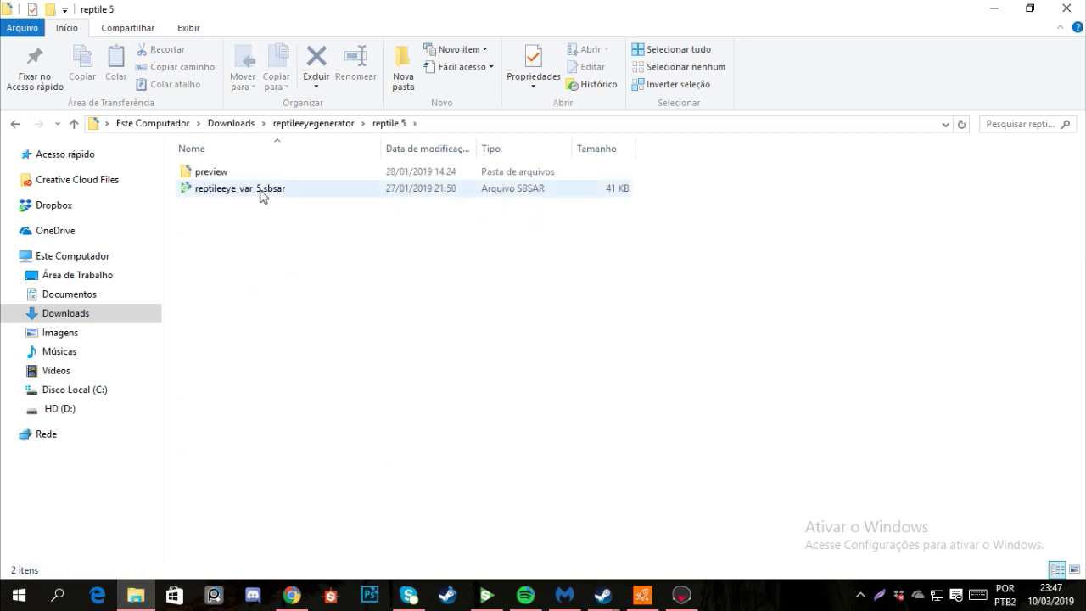
pyautogui.doubleClick(239, 188)
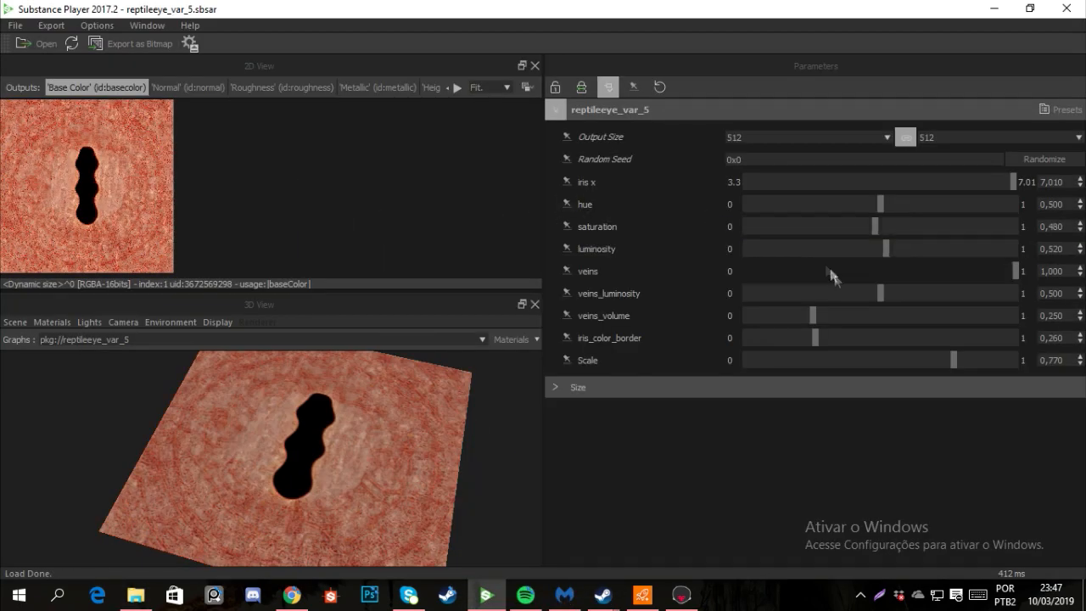
pyautogui.click(556, 387)
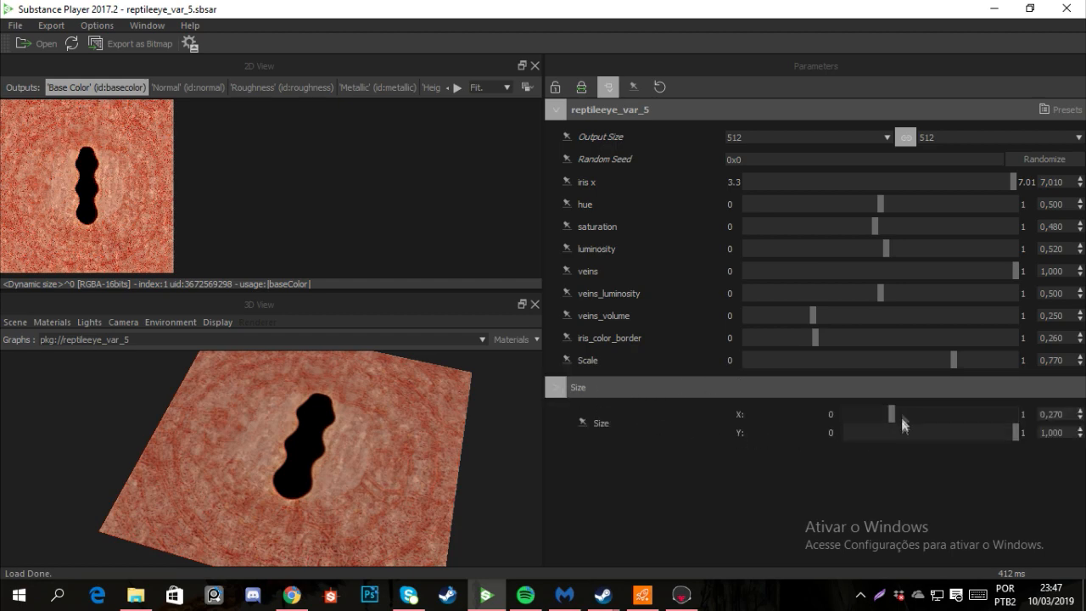
pyautogui.moveTo(891, 413); pyautogui.dragTo(874, 413)
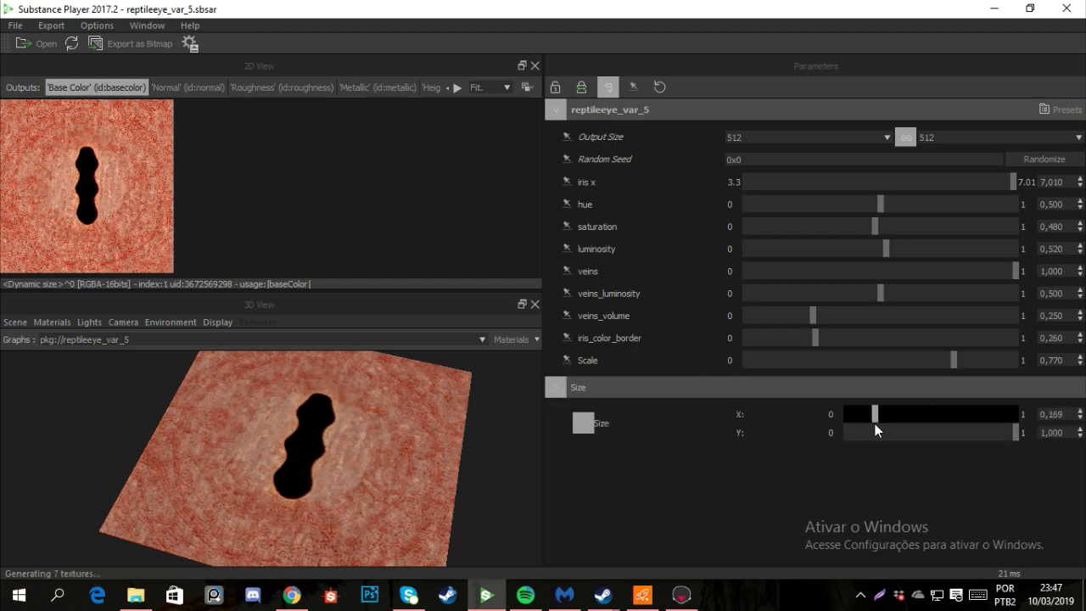
pyautogui.moveTo(877, 413); pyautogui.dragTo(888, 413)
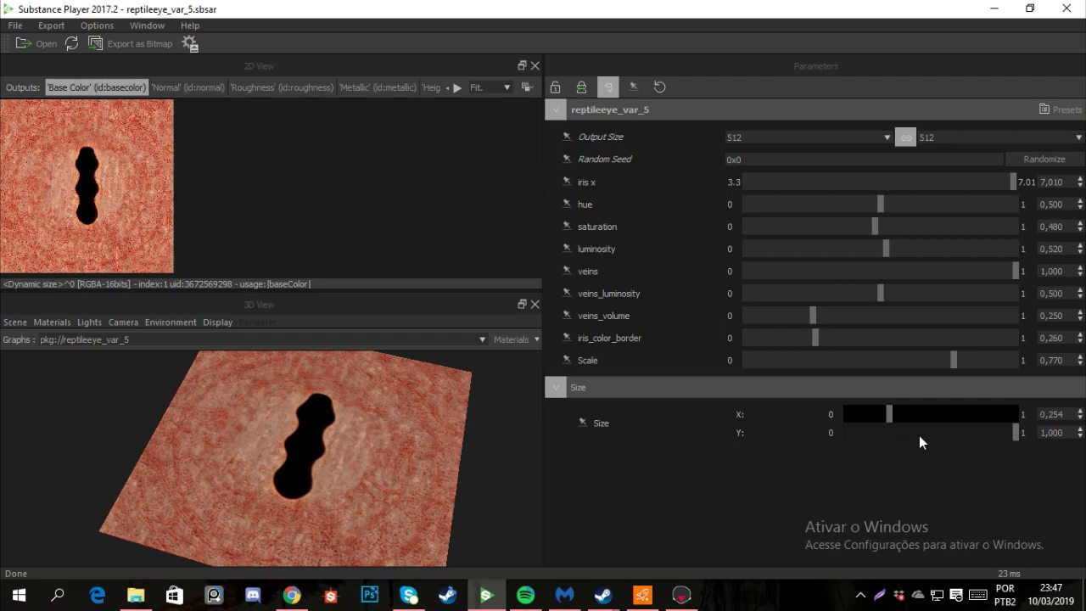